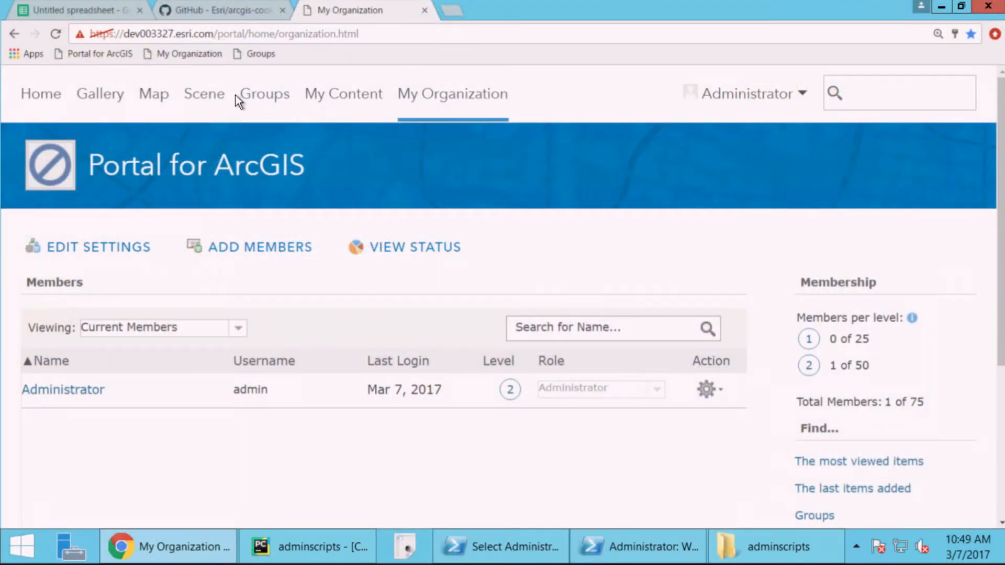
Step: Open the portal's Groups page to confirm the administrator has zero groups
click(264, 94)
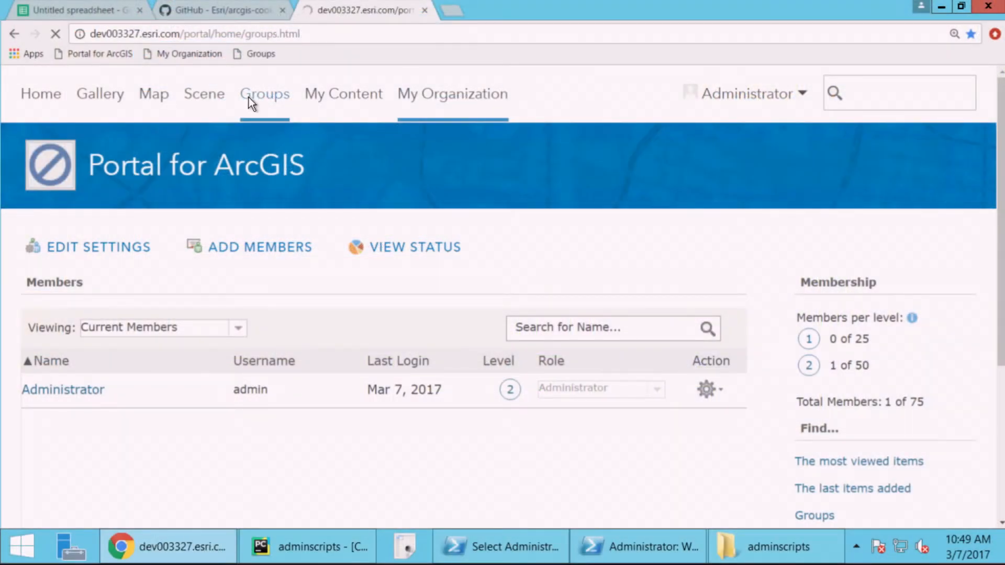
click(265, 94)
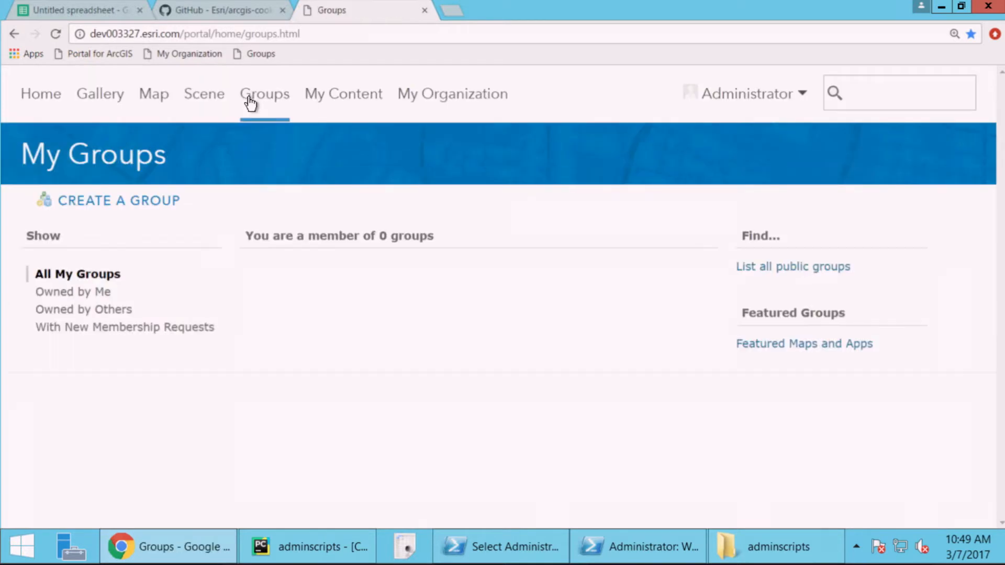
mouse_move(578, 527)
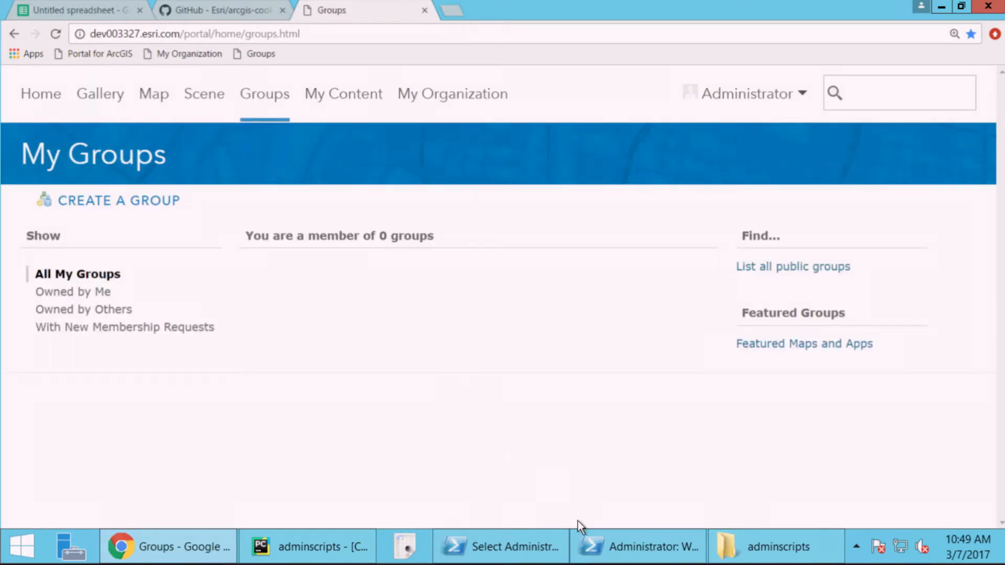
Step: Run .\populate_portal.bat in PowerShell to create groups and users
click(638, 546)
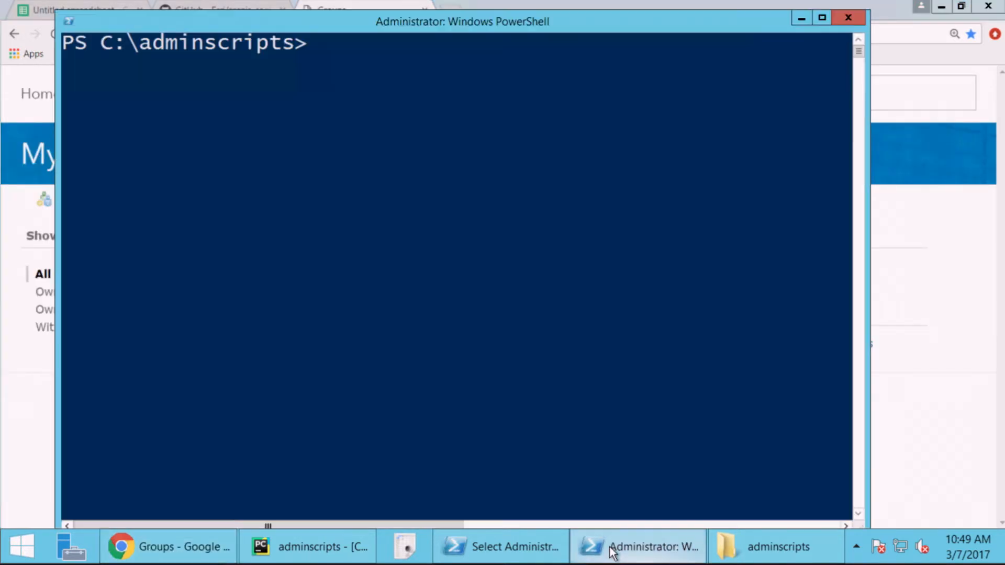
text(.\populate_portal.bat)
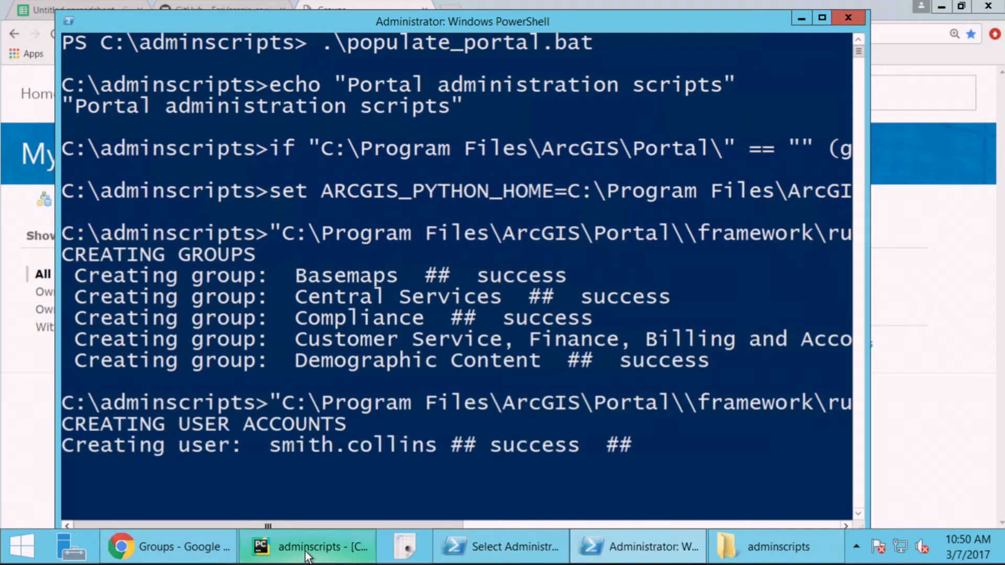
Step: Review create_groups.py, which builds groups from the CSV, then view create_users.py
click(306, 546)
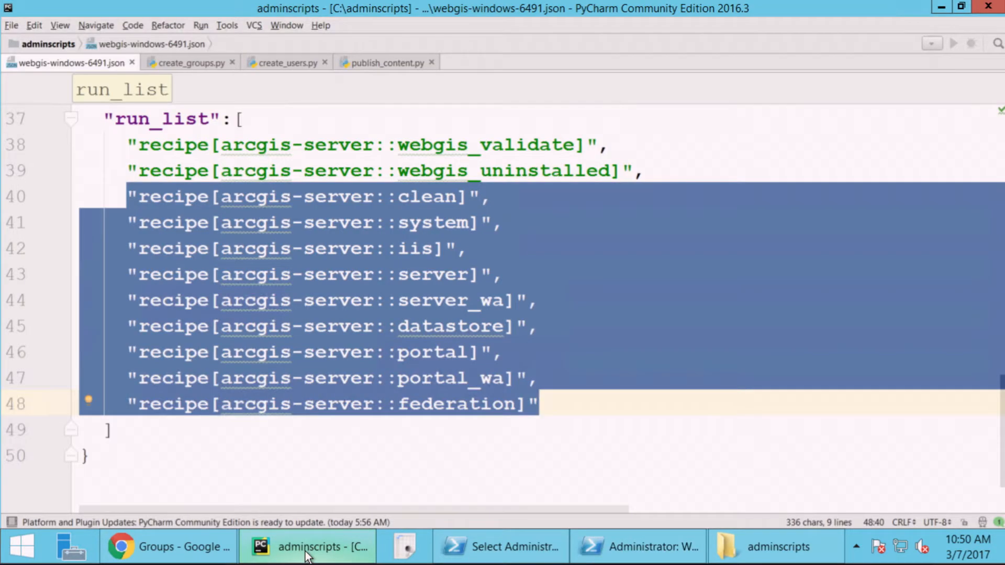
click(189, 62)
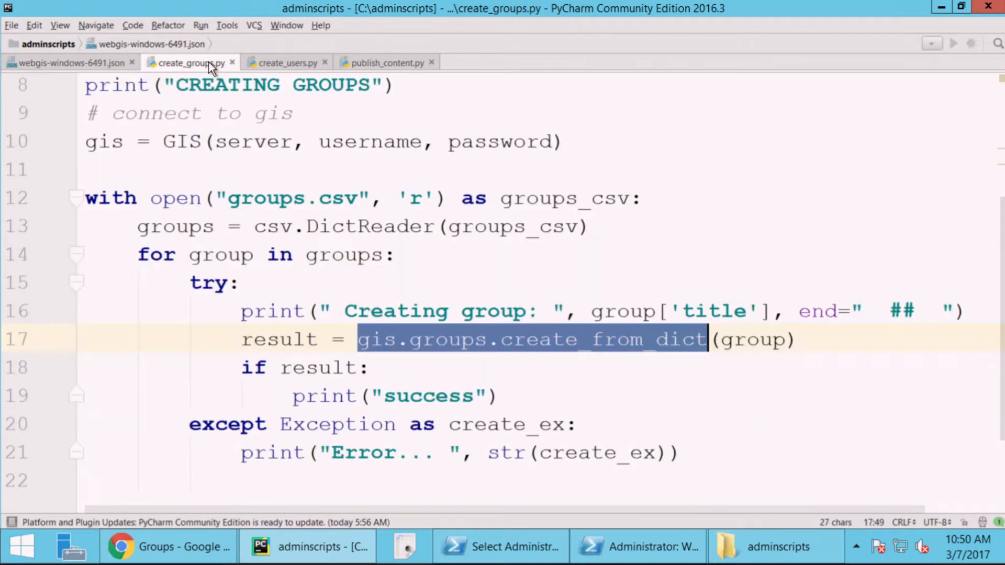
mouse_move(188, 62)
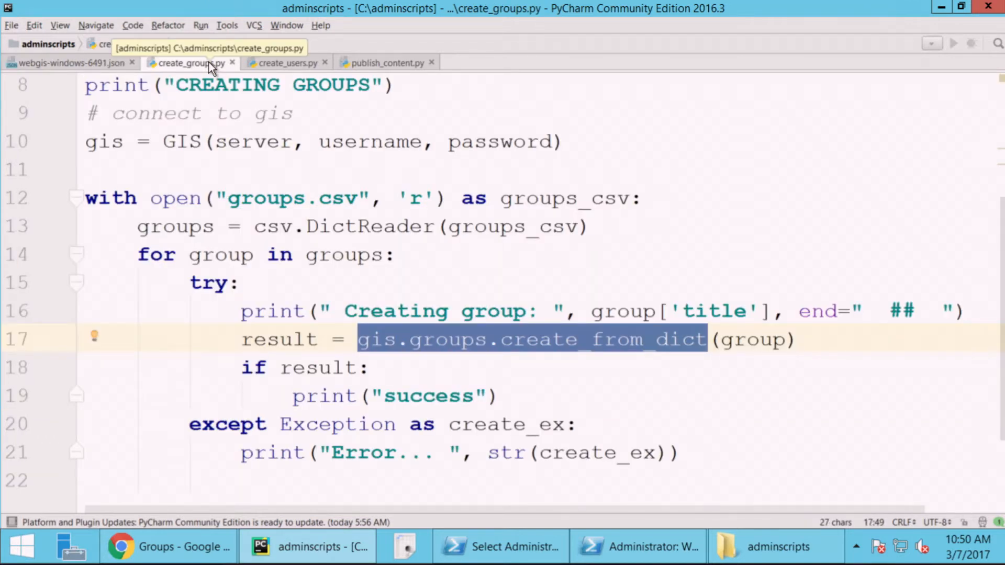
mouse_move(242, 91)
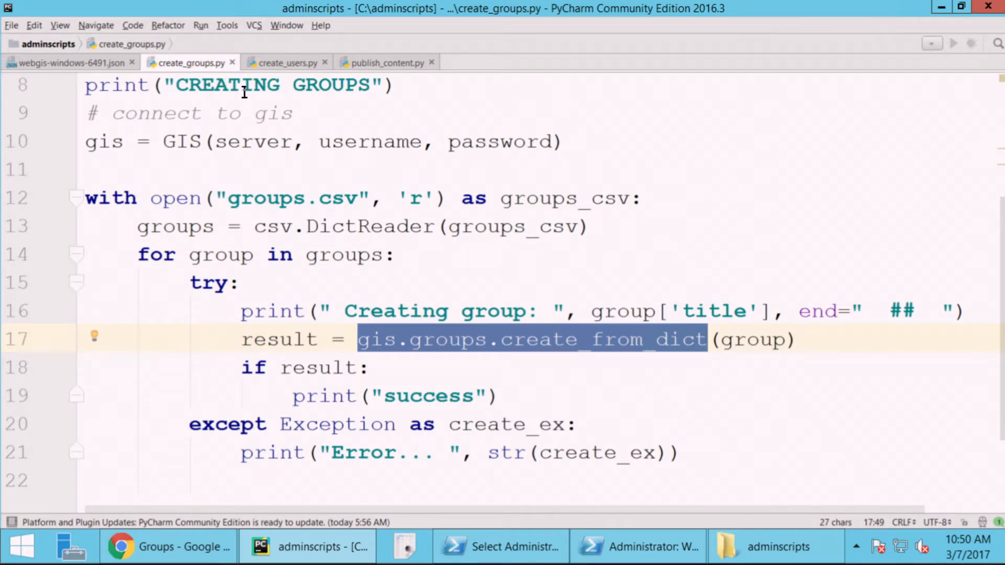
mouse_move(192, 283)
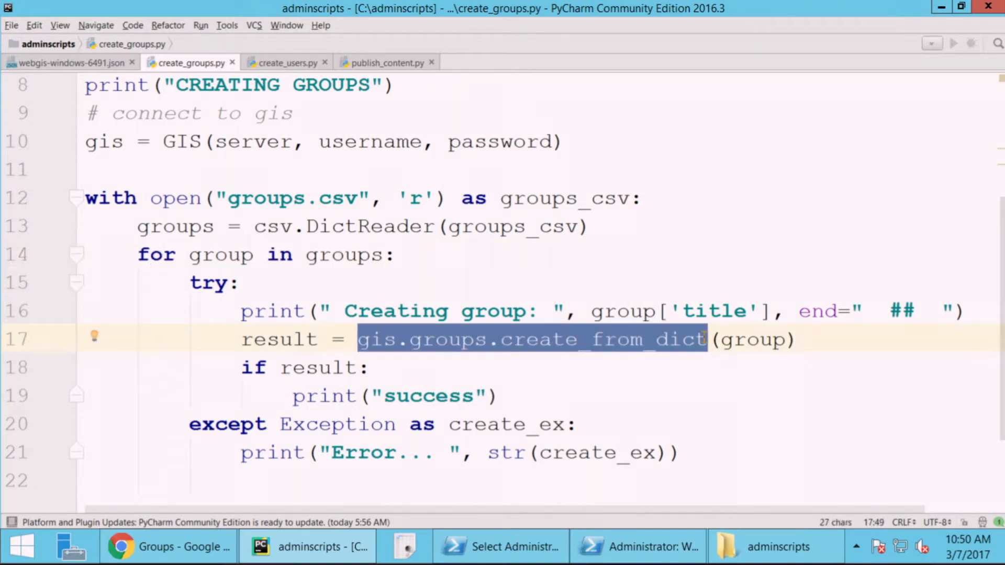
click(285, 63)
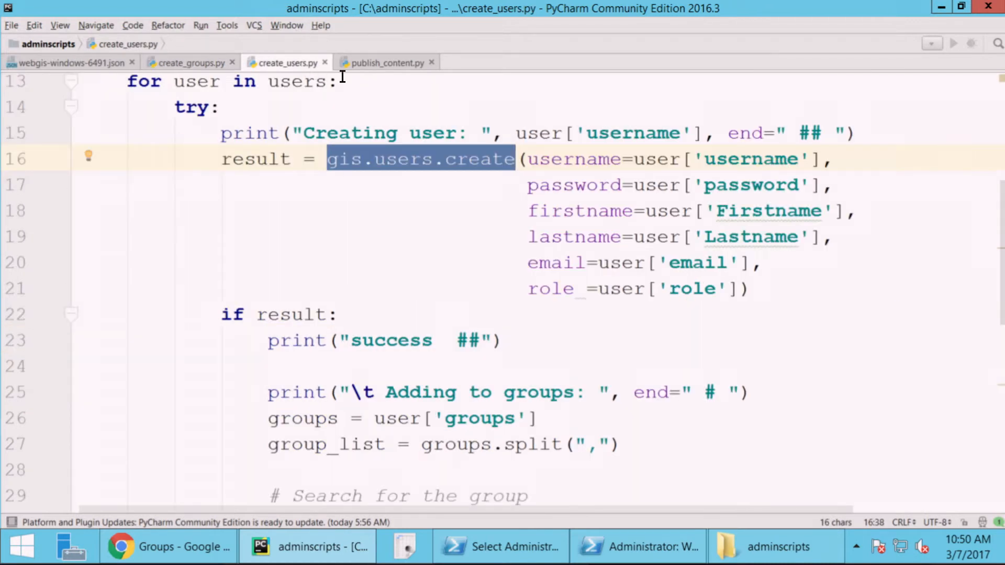
mouse_move(427, 207)
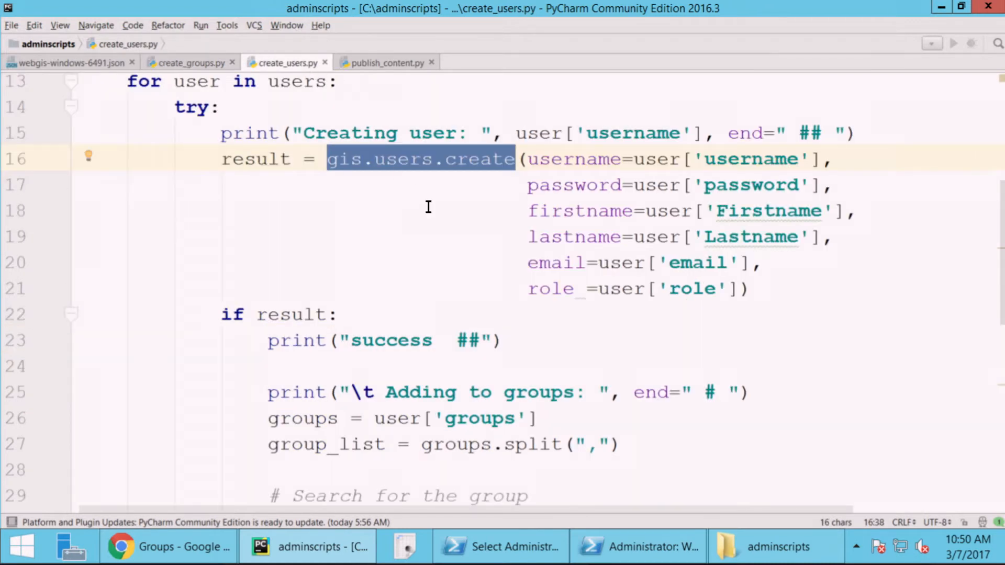
mouse_move(642, 294)
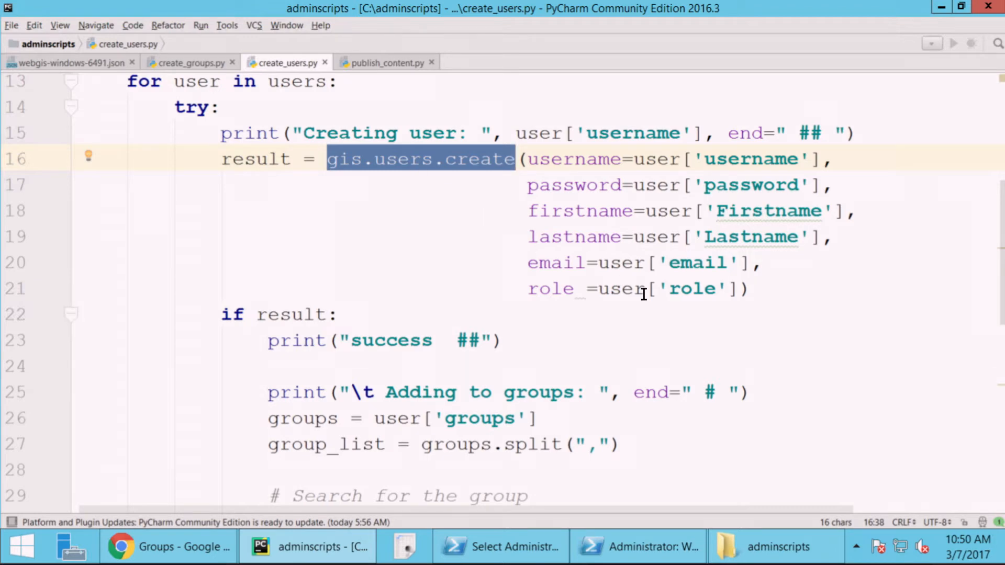
Step: Inspect the group.add_users loop in create_users.py, then view publish_content.py
scroll(down, 3)
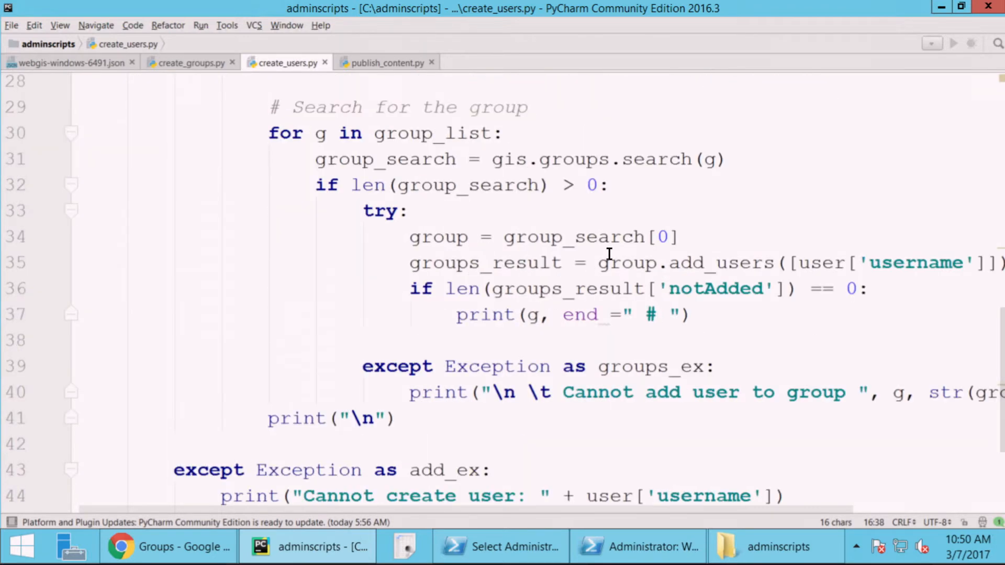
double_click(686, 263)
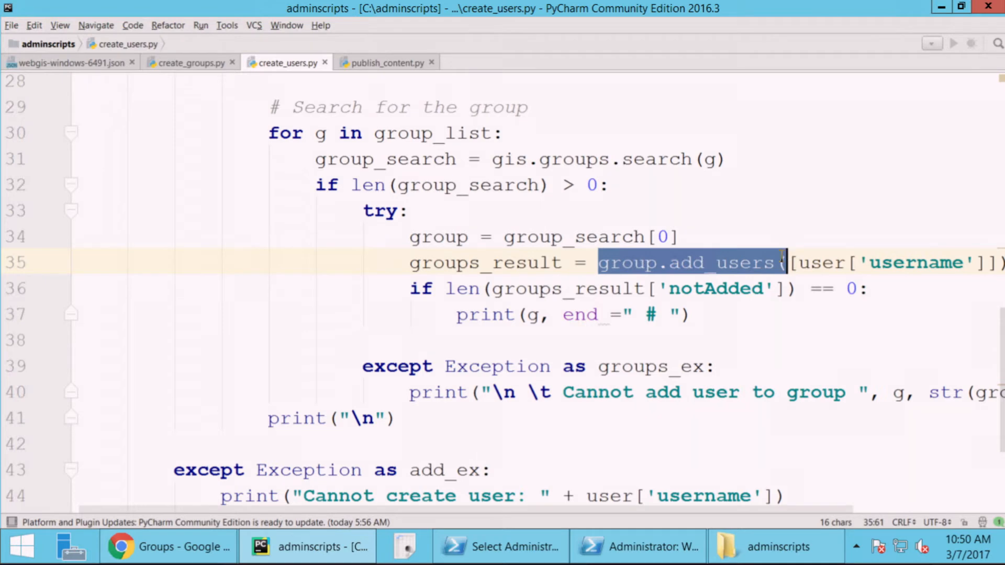
click(386, 62)
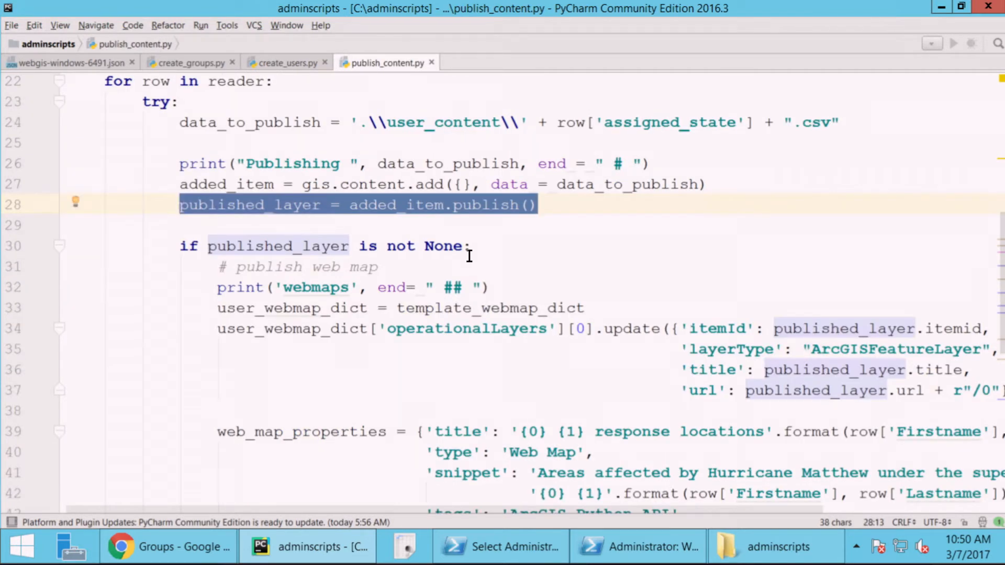
mouse_move(827, 119)
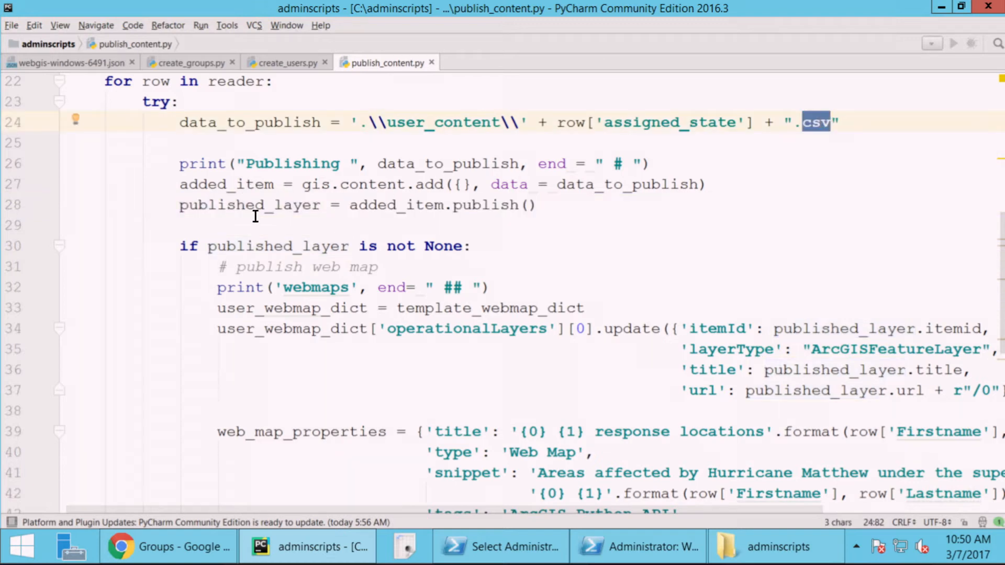
double_click(250, 205)
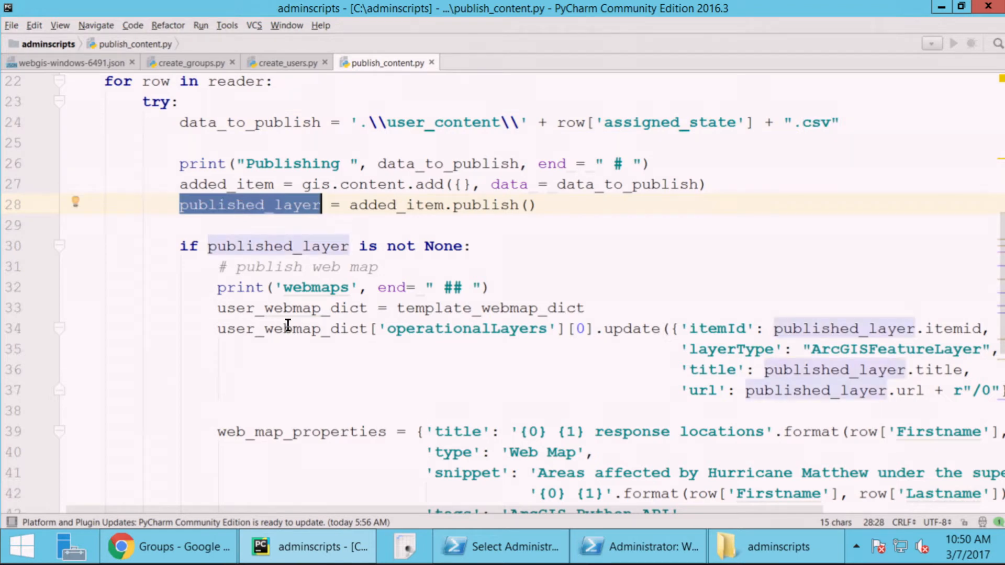
double_click(292, 328)
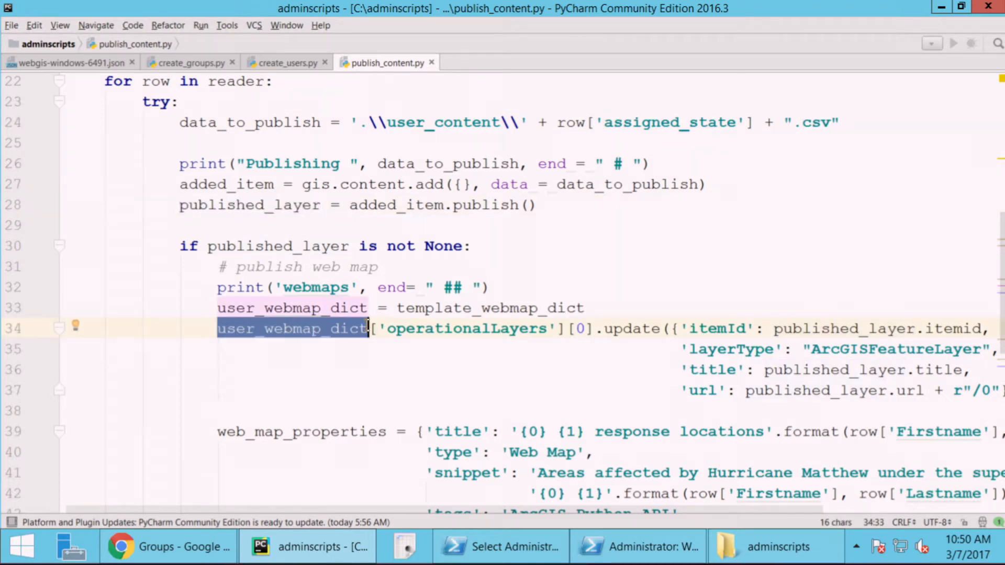
double_click(842, 328)
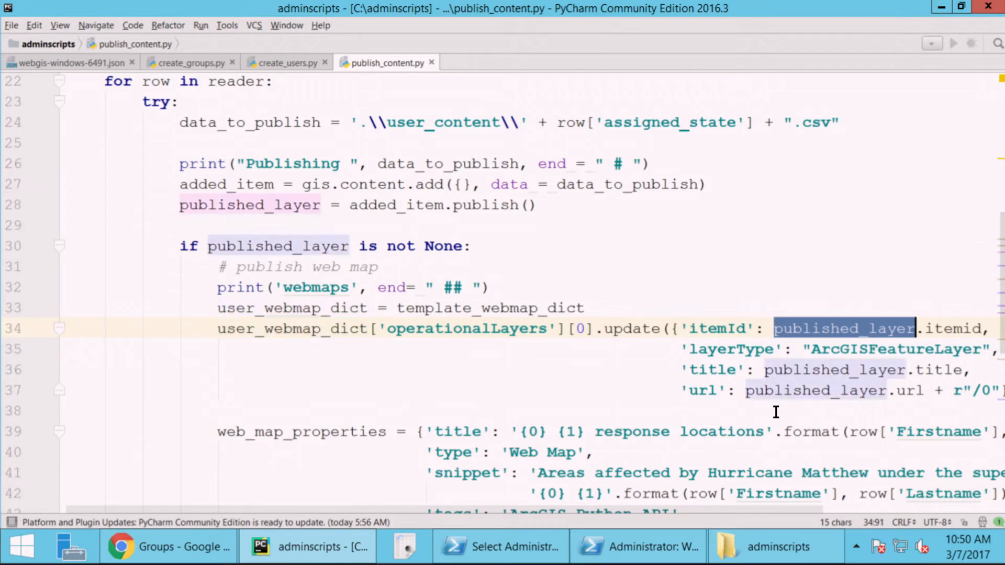
scroll(down, 3)
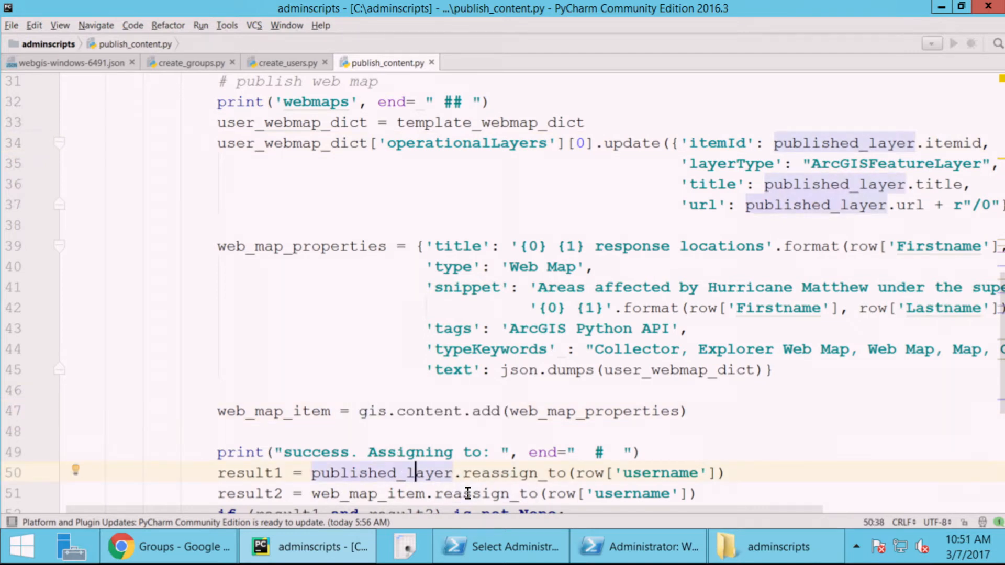
mouse_move(629, 353)
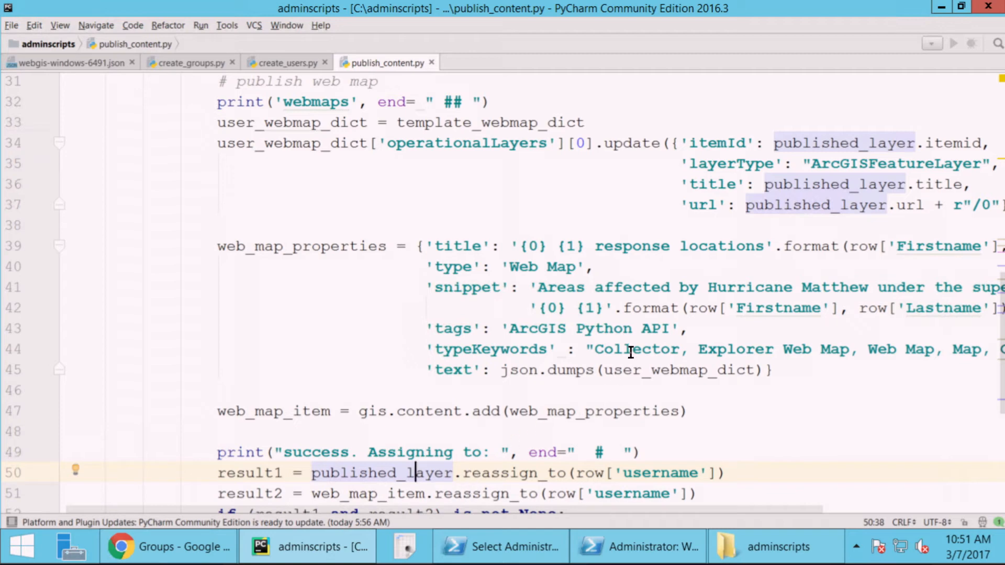
double_click(634, 348)
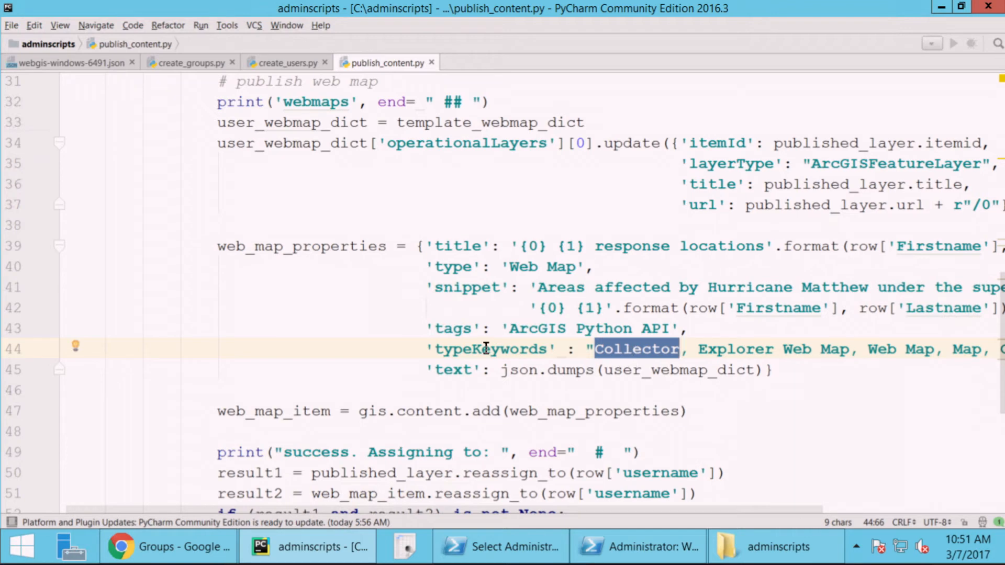
double_click(489, 349)
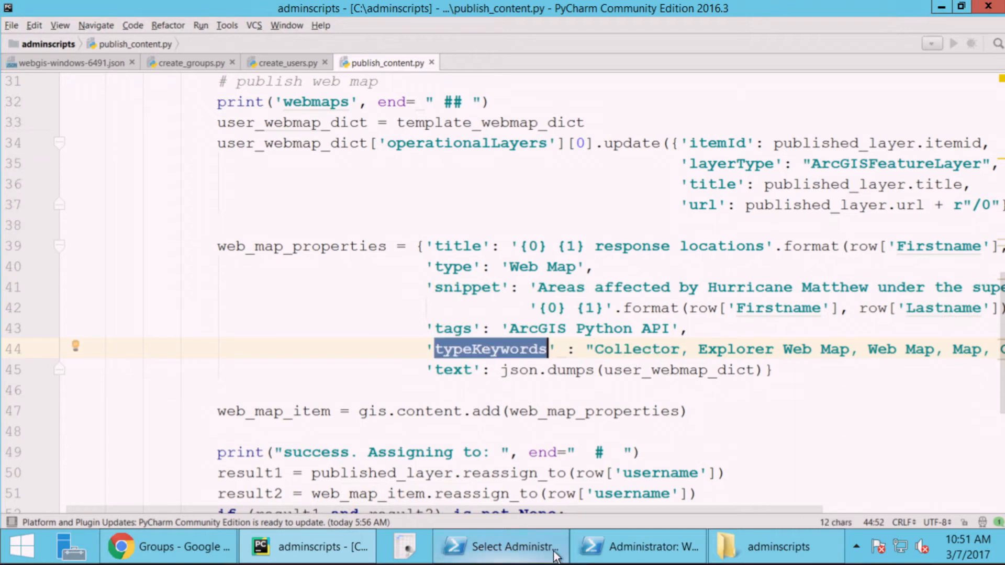